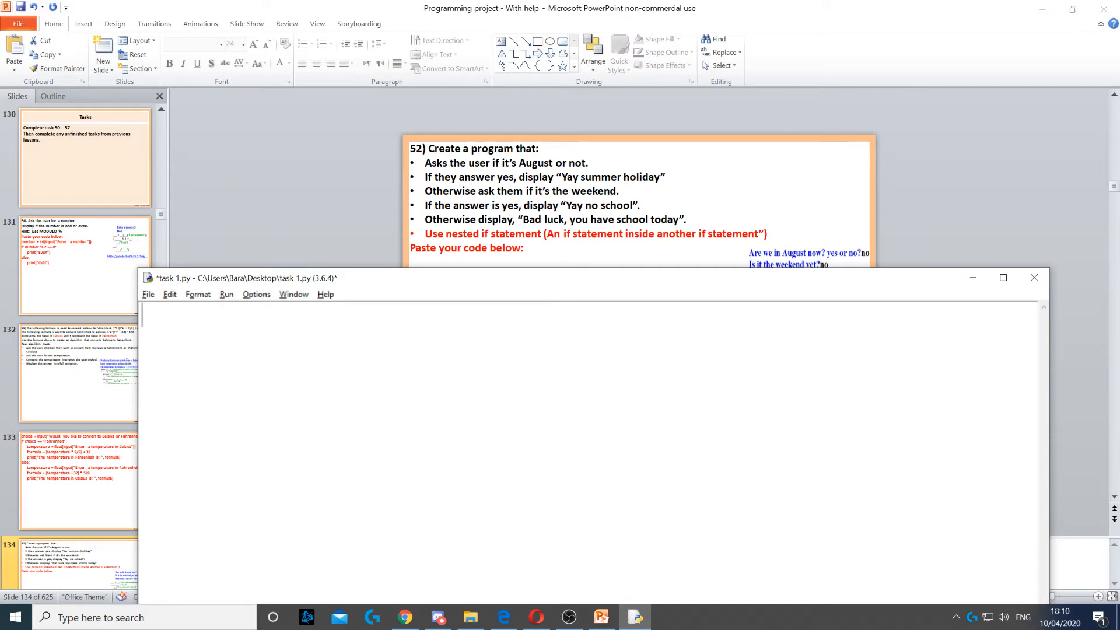
- Write holiday = input("Are we in August now? yes or no?") as the first line
{"action": "type", "text": "holiday = input(\"Are we in August now? yes or no?\")"}
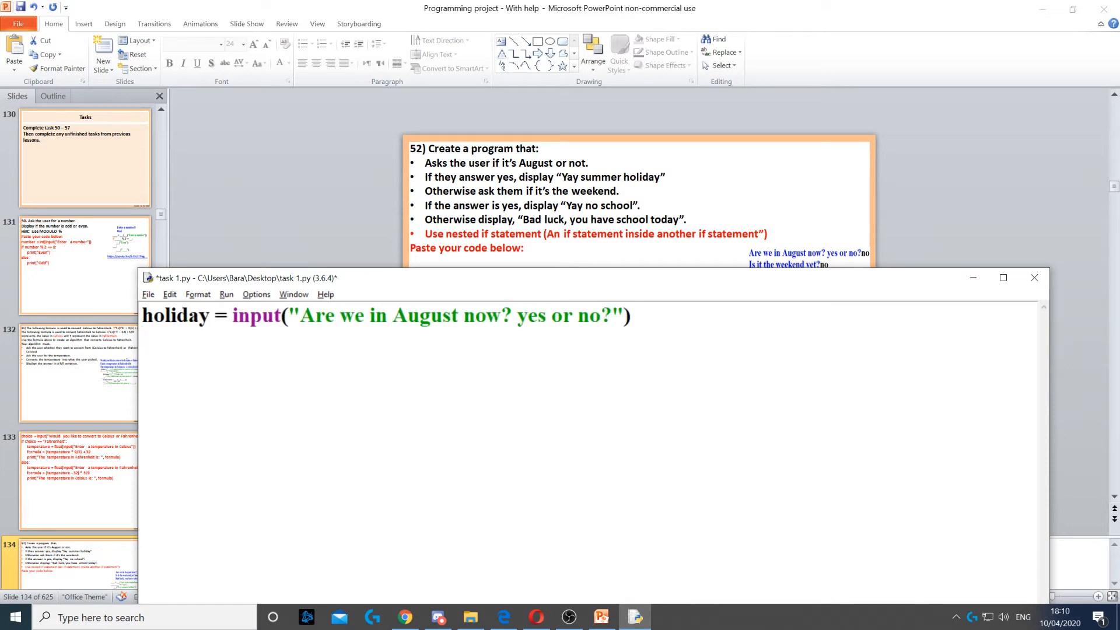
{"action": "double_click", "coordinate": [175, 315]}
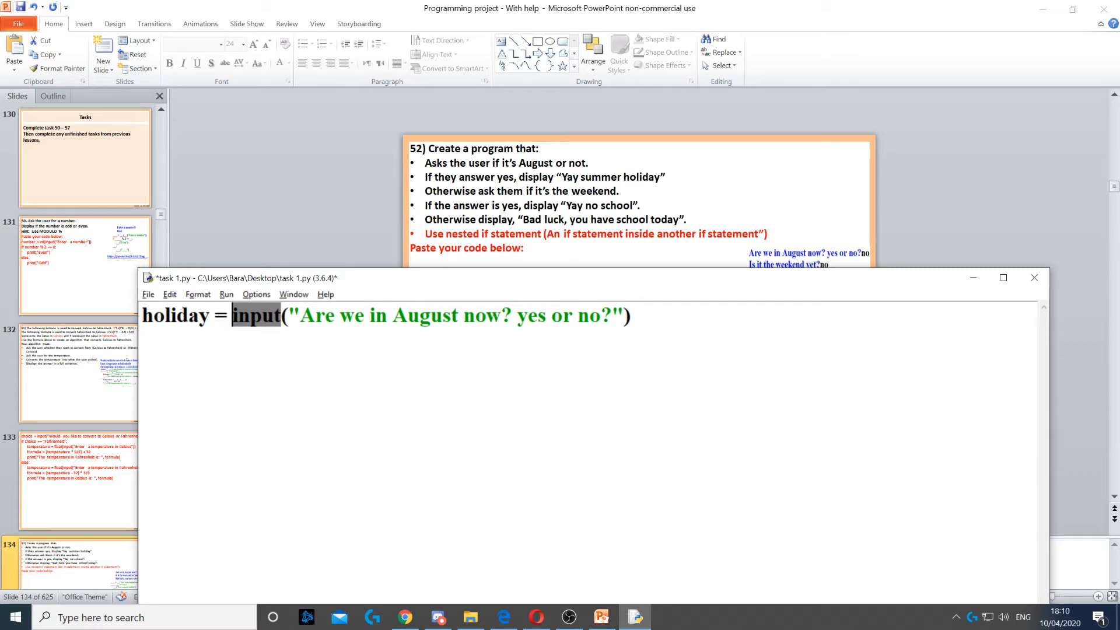
{"action": "mouse_move", "coordinate": [467, 189]}
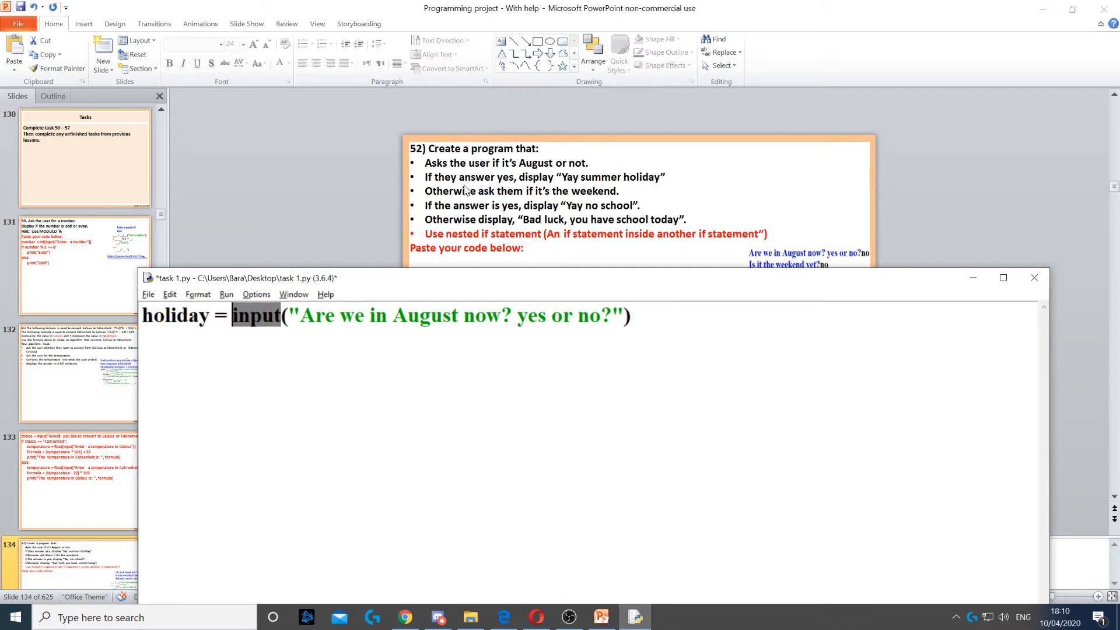
{"action": "mouse_move", "coordinate": [479, 182]}
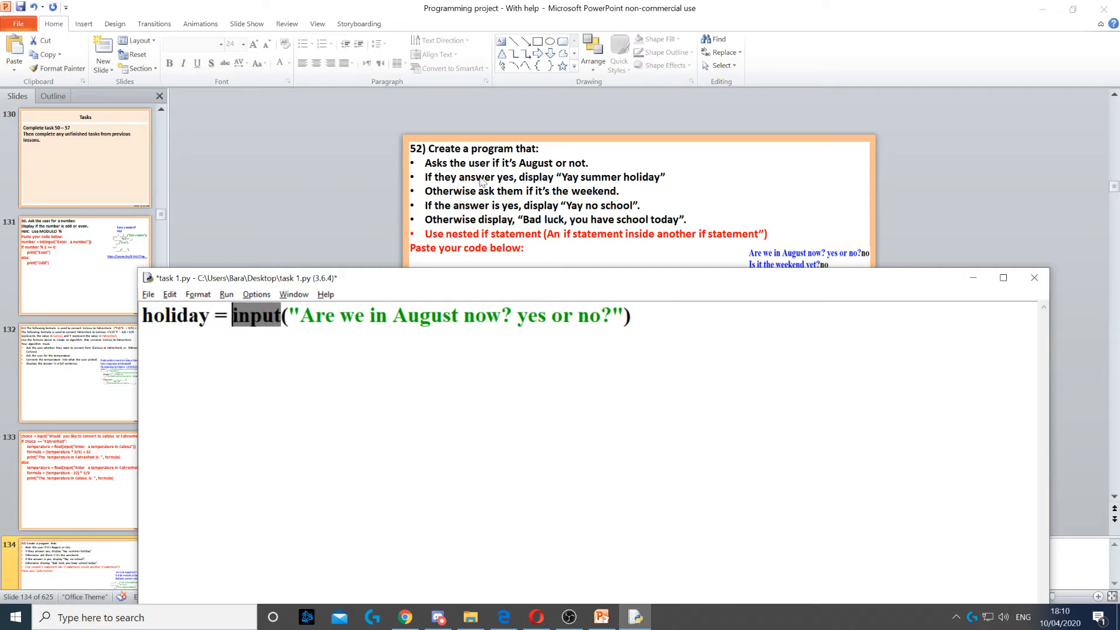
{"action": "mouse_move", "coordinate": [560, 201]}
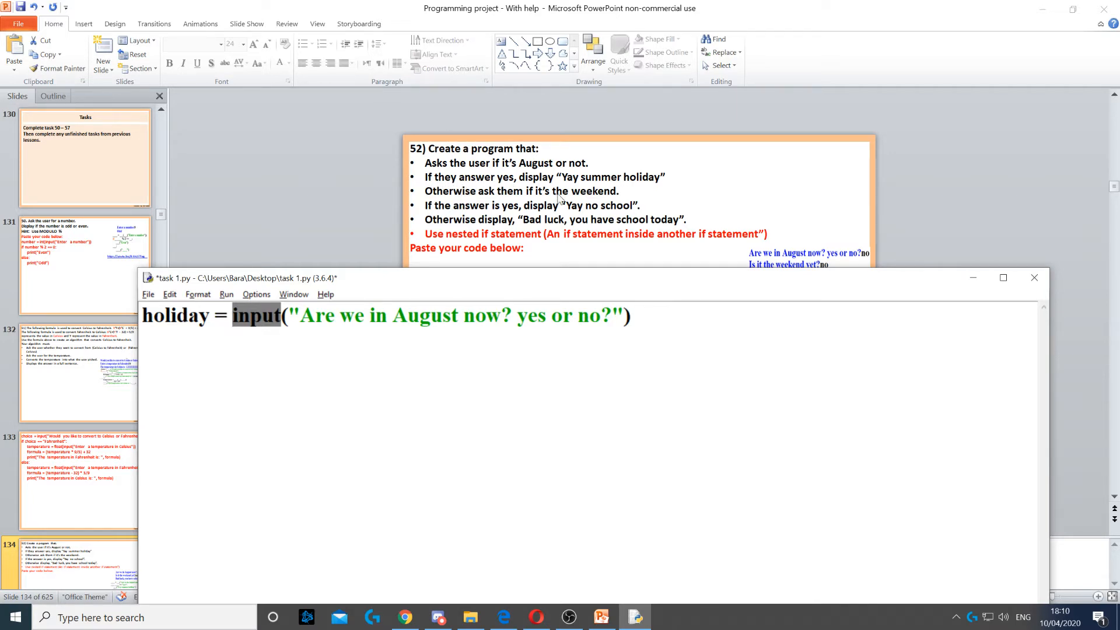
{"action": "mouse_move", "coordinate": [615, 190]}
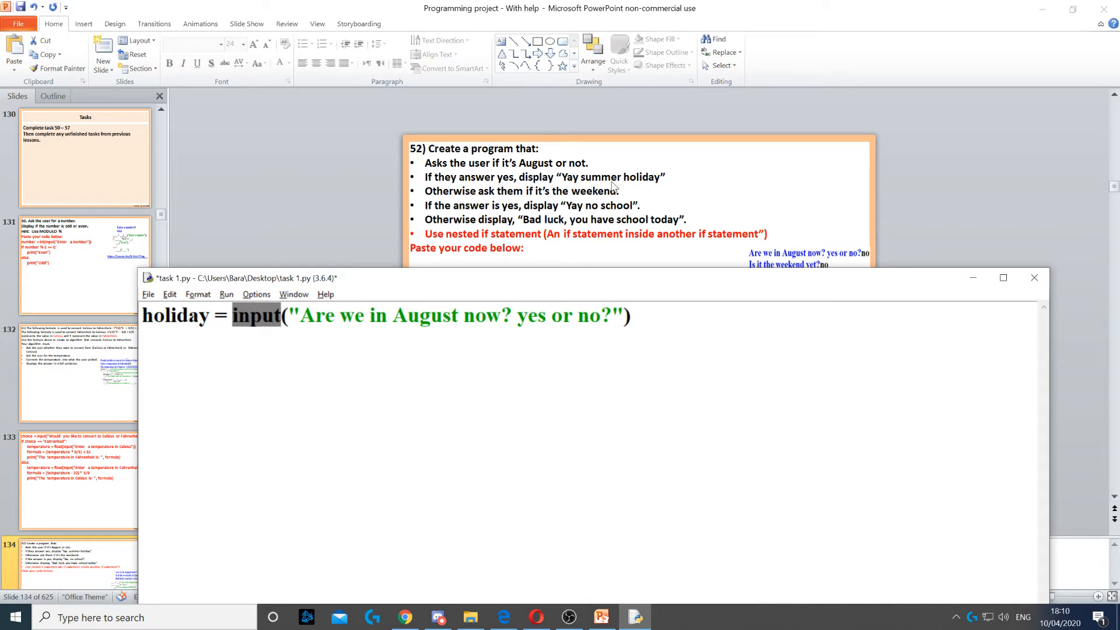
{"action": "mouse_move", "coordinate": [657, 190]}
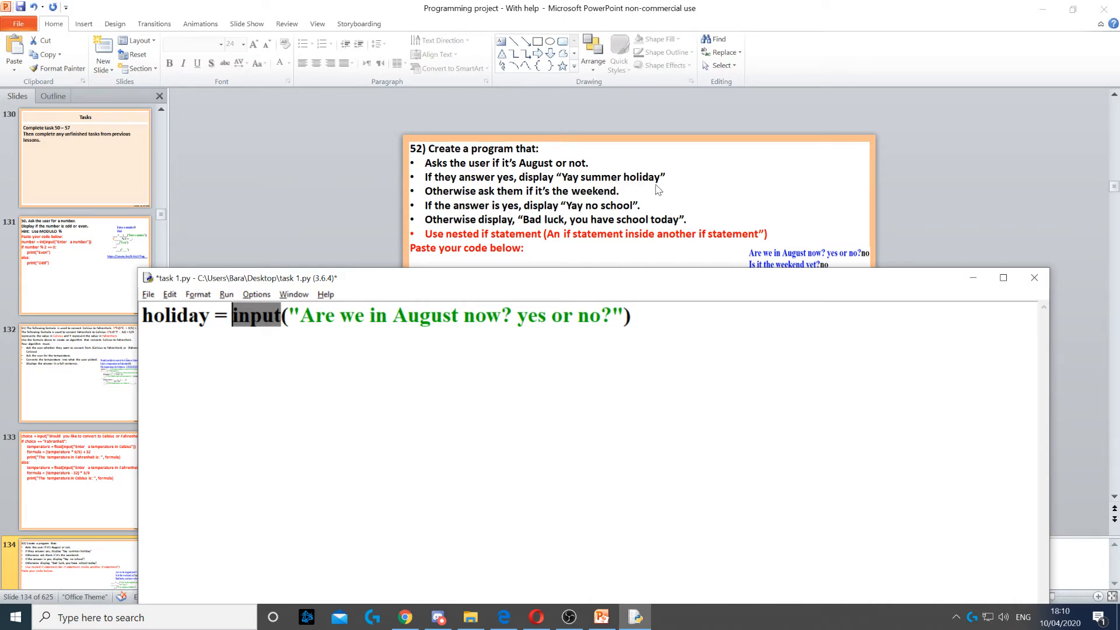
- Add if holiday == "yes": with an indented print("Yay summer holiday")
{"action": "type", "text": "if holiday == \"yes\":"}
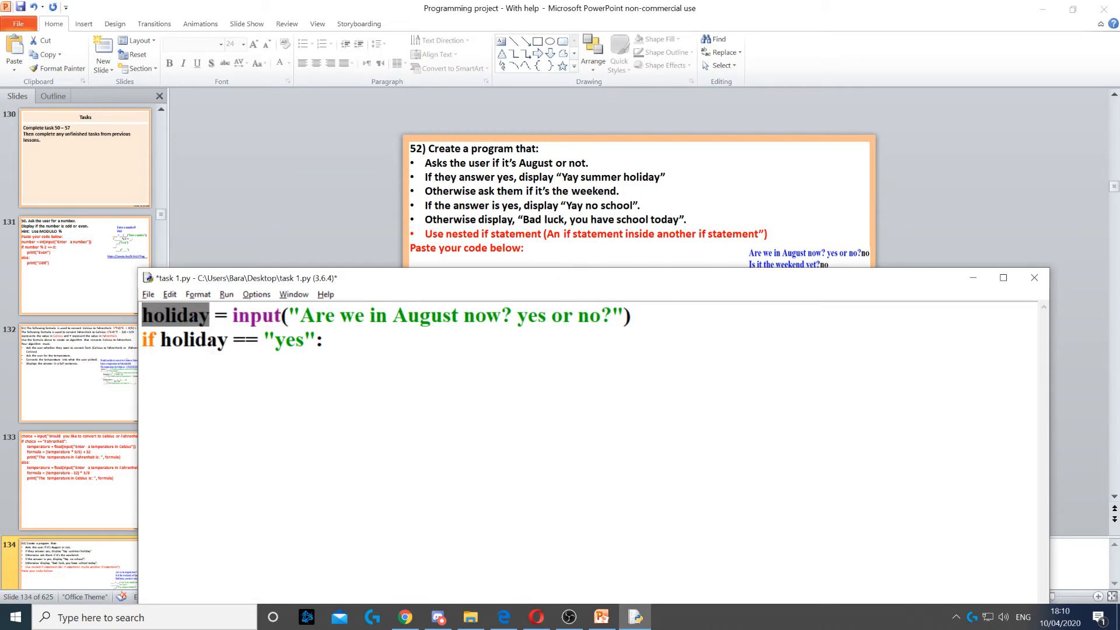
{"action": "double_click", "coordinate": [289, 340]}
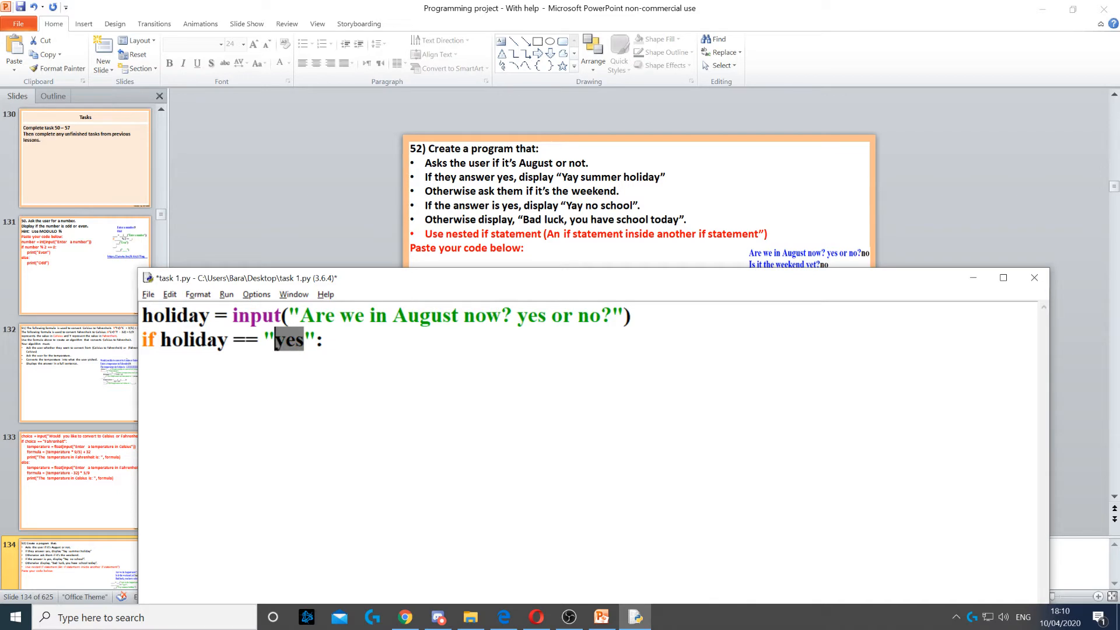
{"action": "type", "text": "print(\"Yay summer holiday\")"}
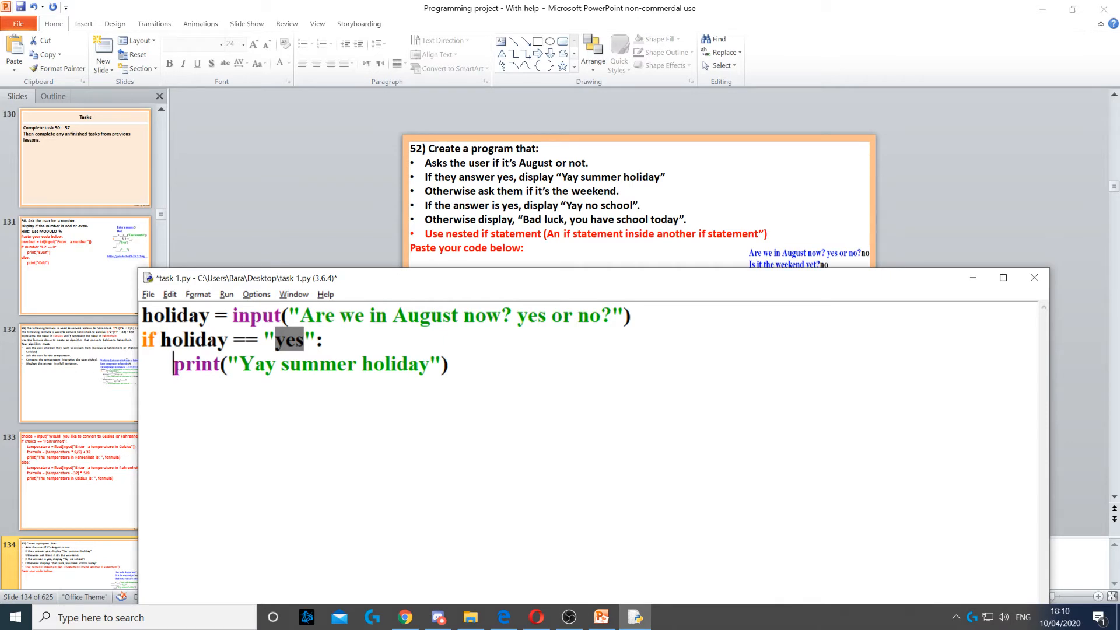
- Add else: containing weekend = input("Is it the weekend yet?")
{"action": "type", "text": "else:"}
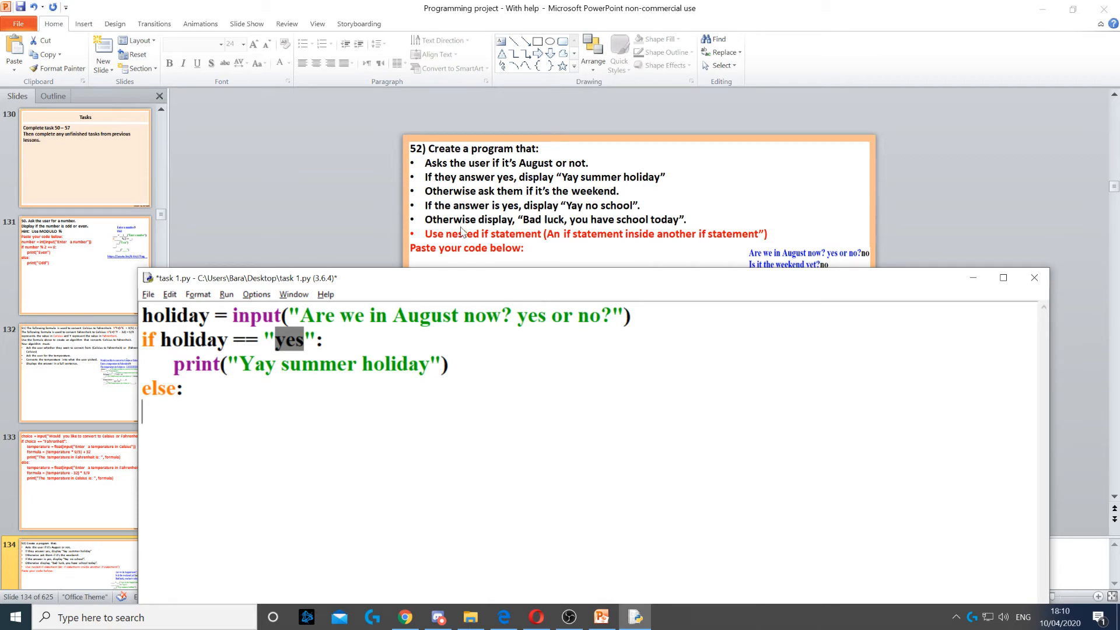
{"action": "type", "text": "weekend = input(\"Is it the weekend yet?\")"}
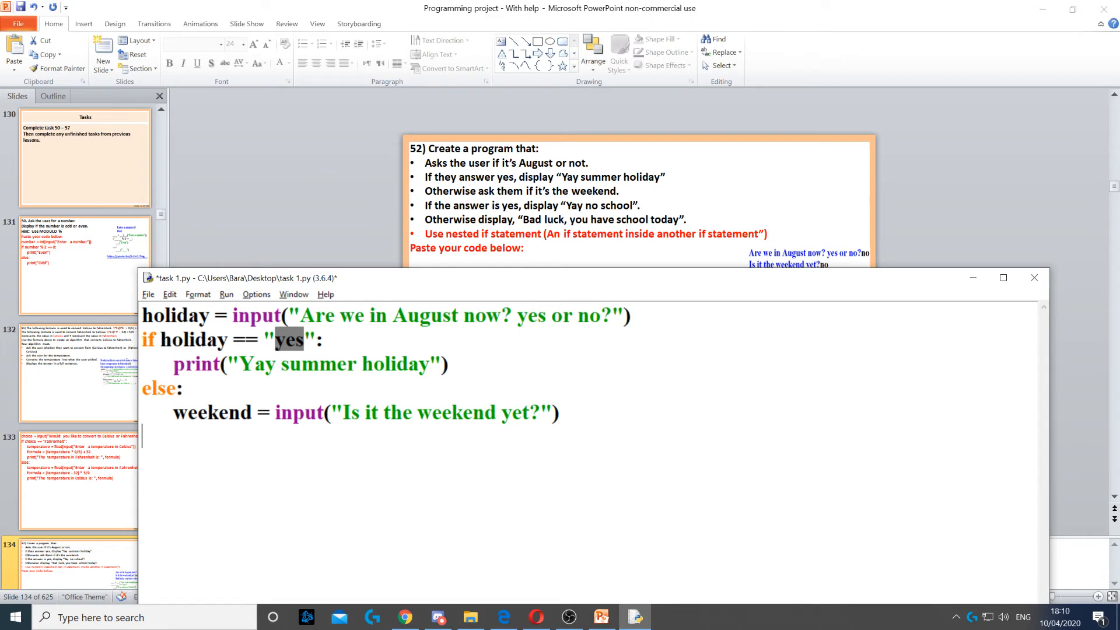
{"action": "double_click", "coordinate": [207, 413]}
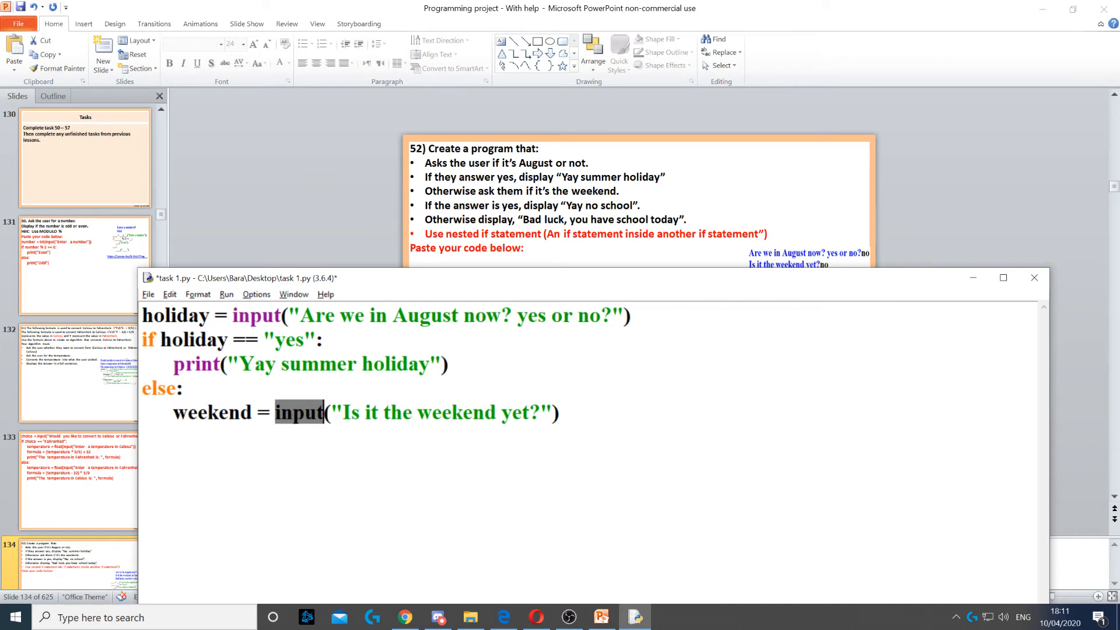
{"action": "left_click_drag", "start_coordinate": [323, 412], "coordinate": [561, 412]}
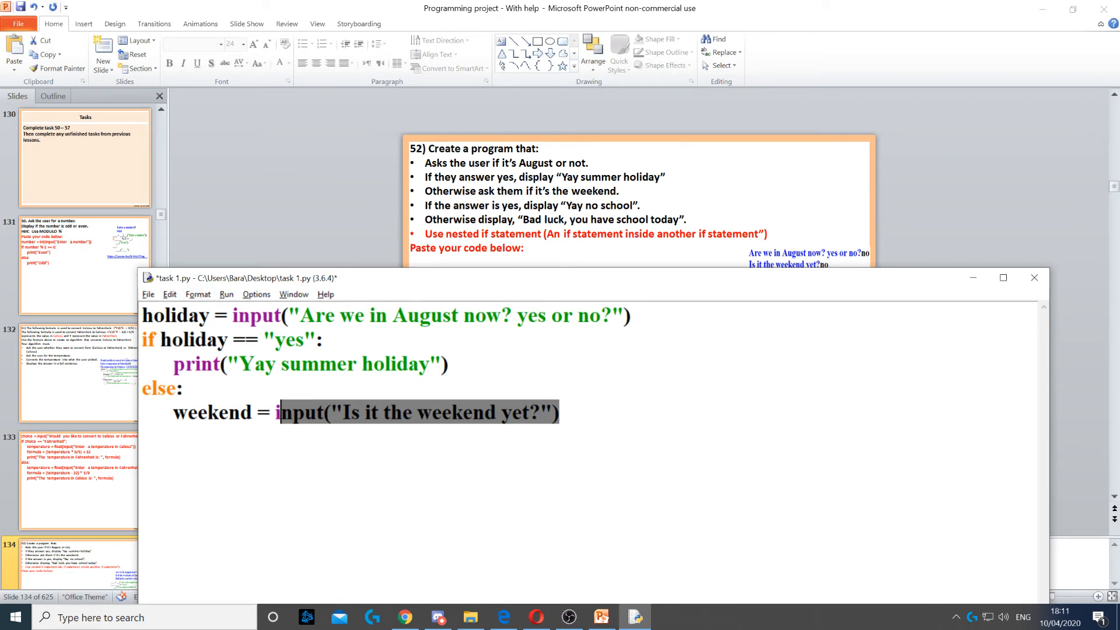
{"action": "mouse_move", "coordinate": [441, 199]}
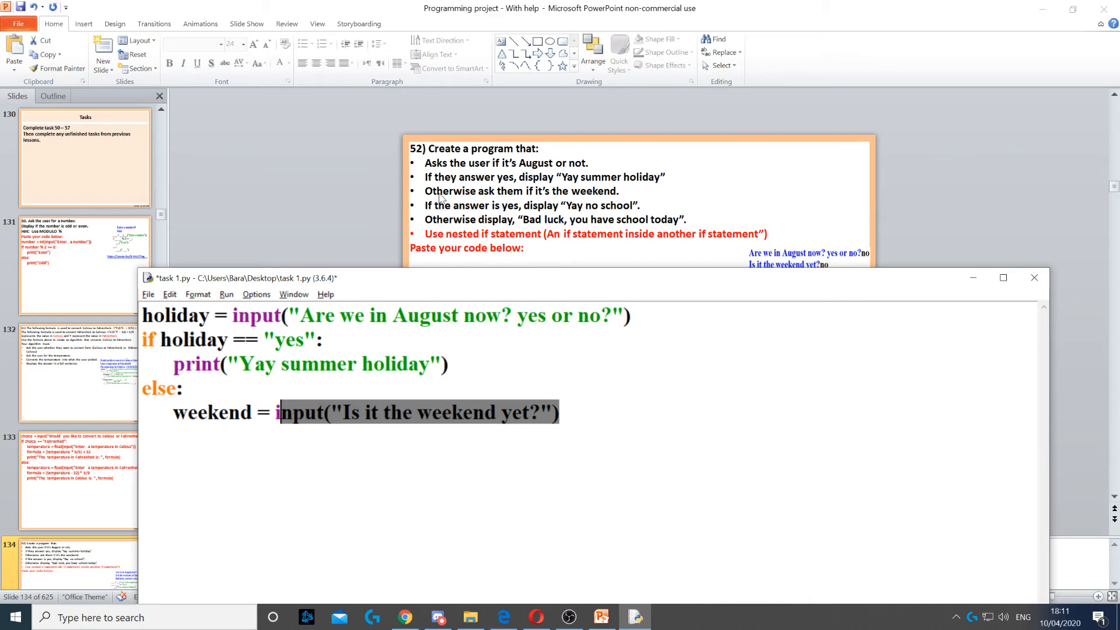
{"action": "mouse_move", "coordinate": [532, 211]}
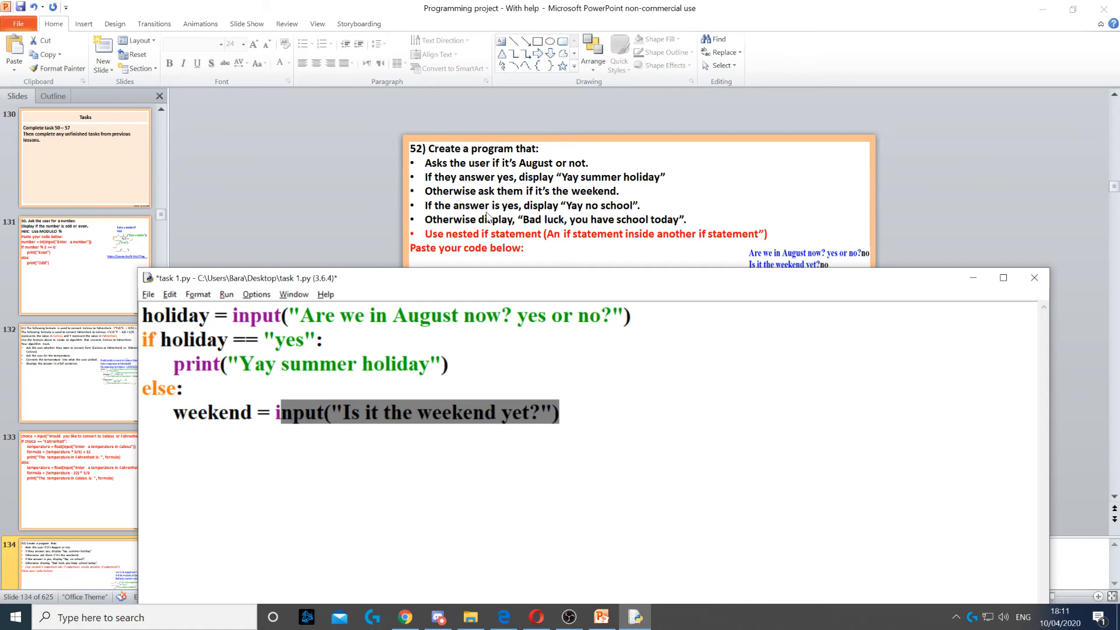
- Write if weekend == "yes": nested inside the else branch
{"action": "type", "text": "if weekend == \"yes\":"}
{"action": "type", "text": "print(\"Yay no school\")"}
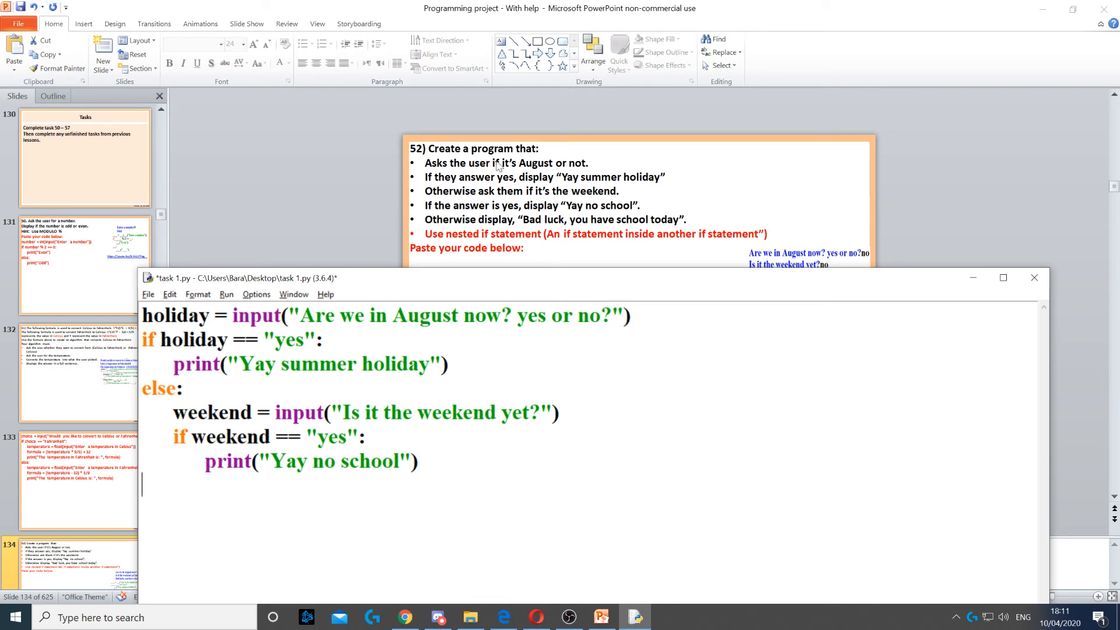
{"action": "mouse_move", "coordinate": [652, 238]}
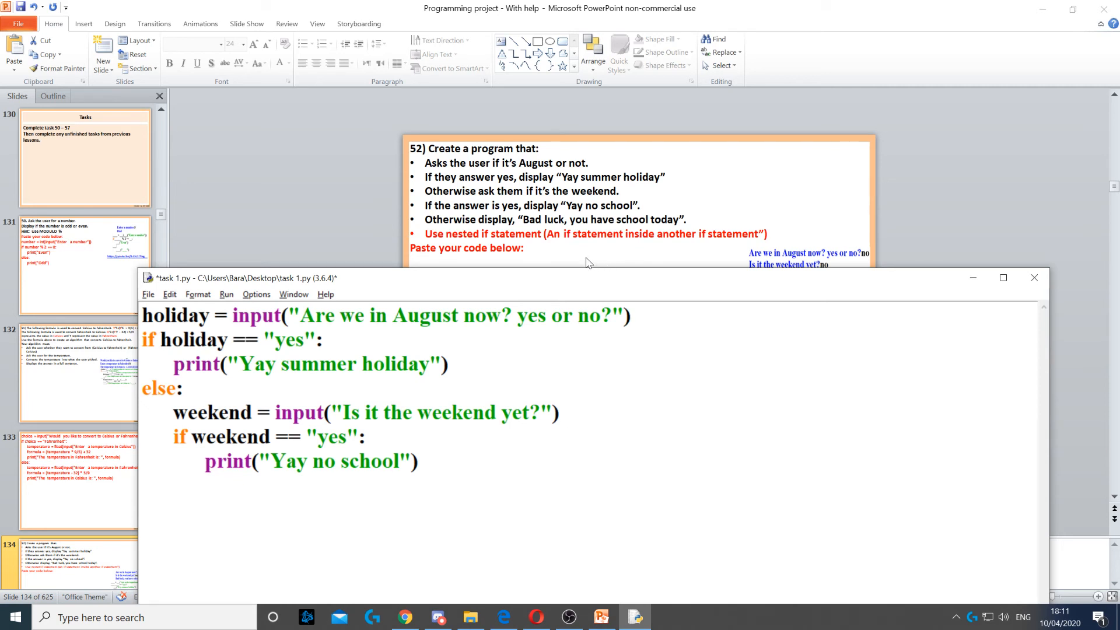
- Add an inner else: with print("Bad luck, you have school today") and highlight the nested block
{"action": "type", "text": "else:"}
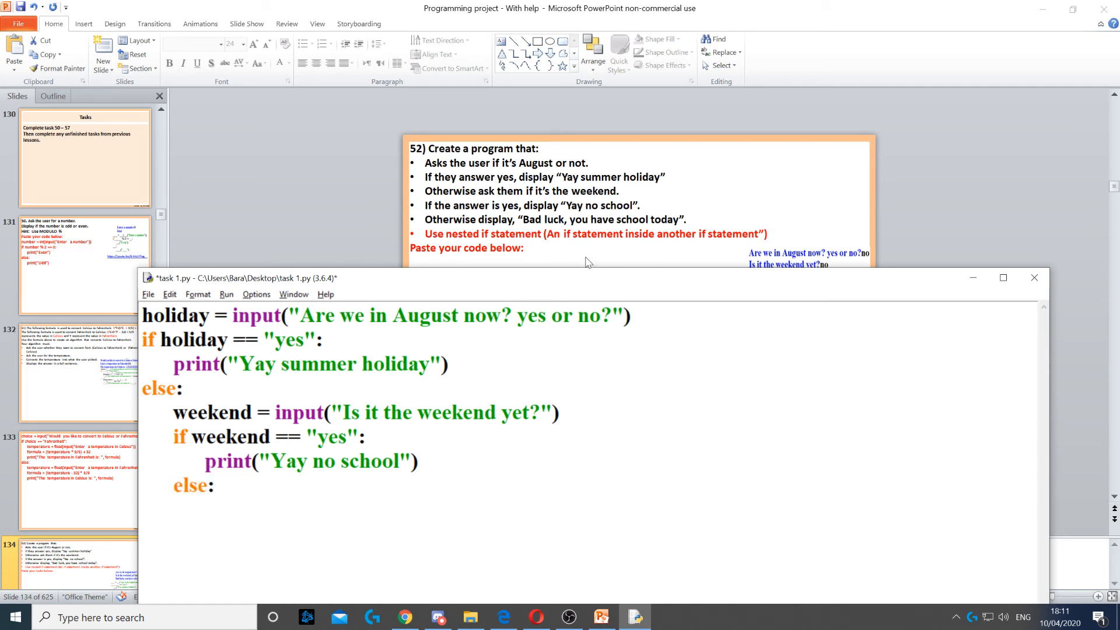
{"action": "type", "text": "print(\"Bad luck, you have school today\")"}
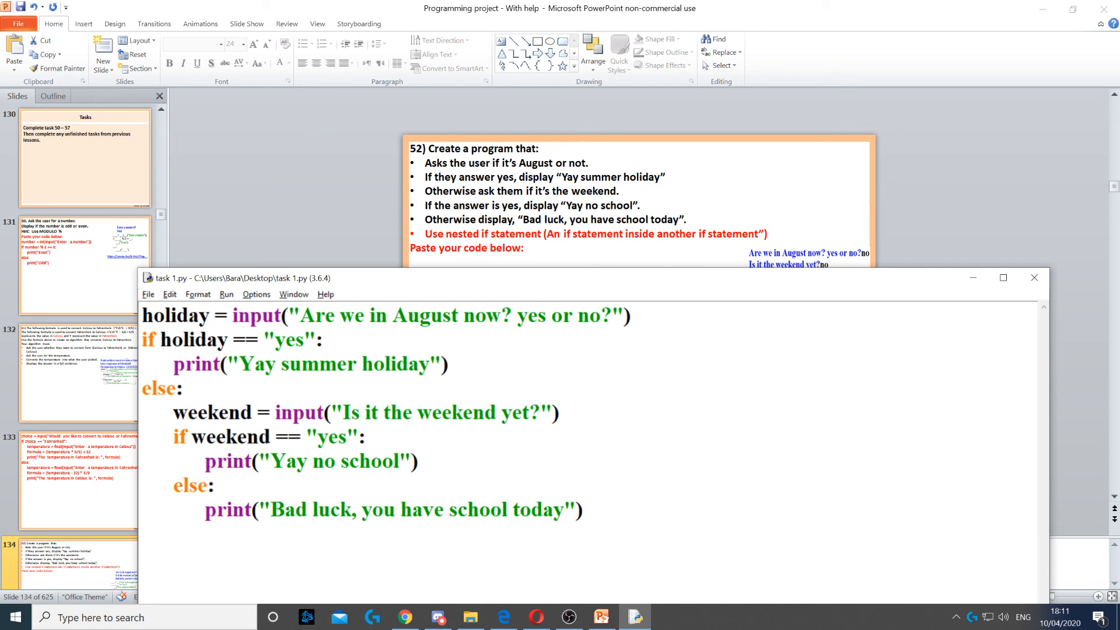
{"action": "left_click_drag", "start_coordinate": [173, 435], "coordinate": [583, 519]}
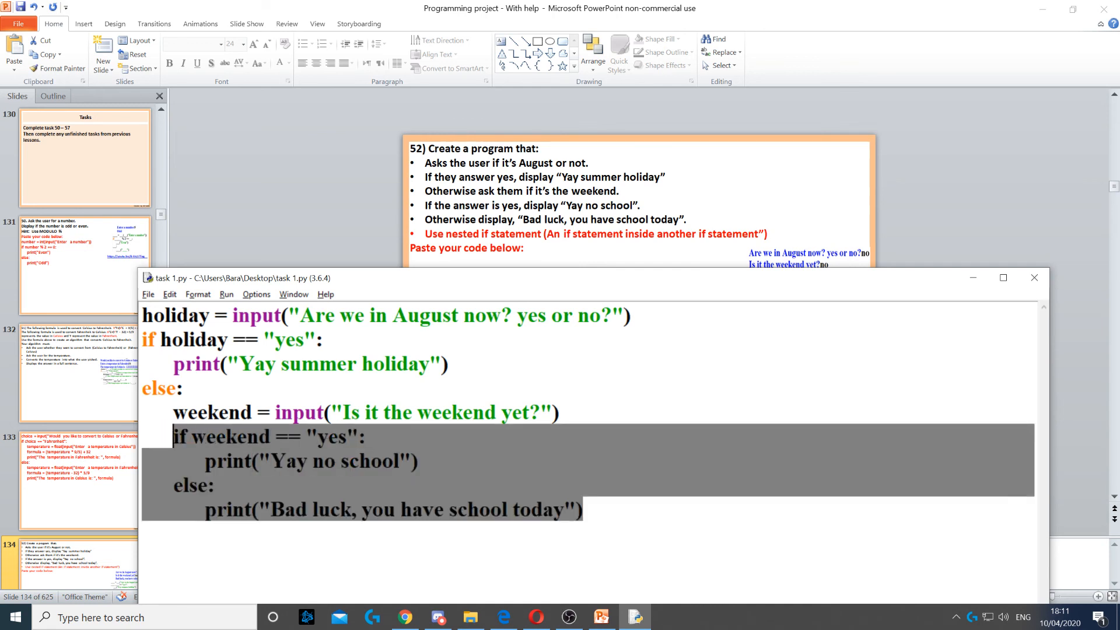